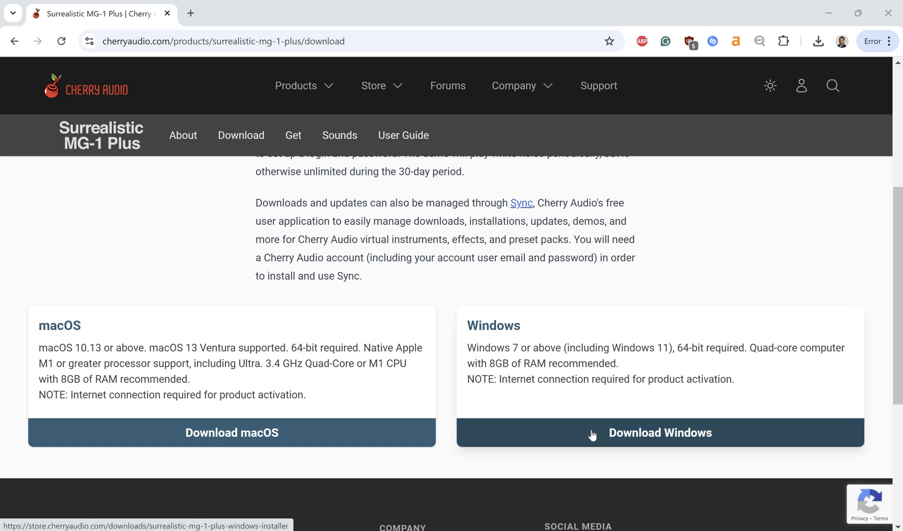
Step: Download the Surrealistic MG-1 Plus Windows installer from its download page
left_click(660, 433)
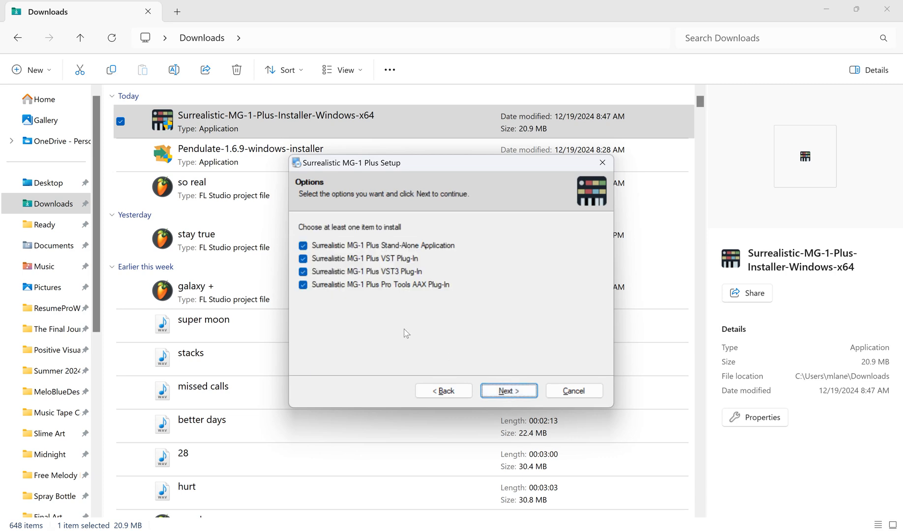
Step: Install all four MG-1 Plus components to the default Cherry Audio folder and finish setup
left_click(508, 390)
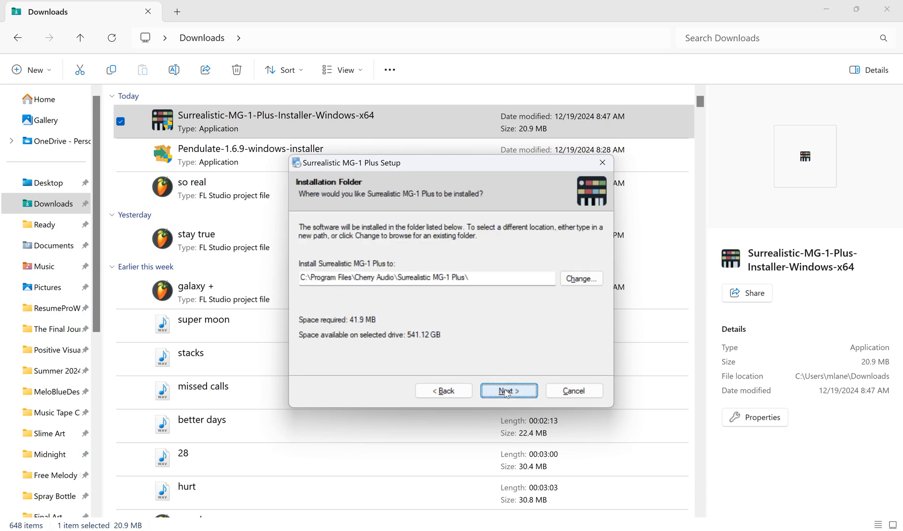
left_click(508, 390)
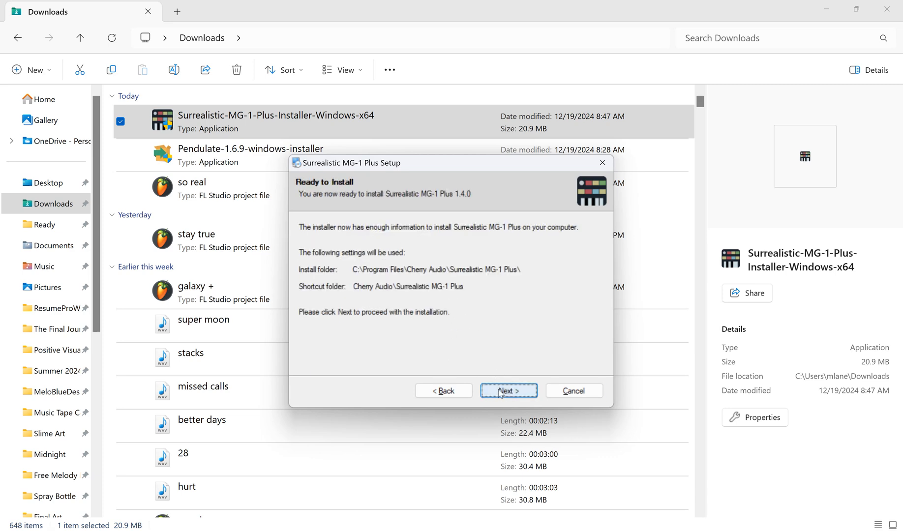
left_click(509, 390)
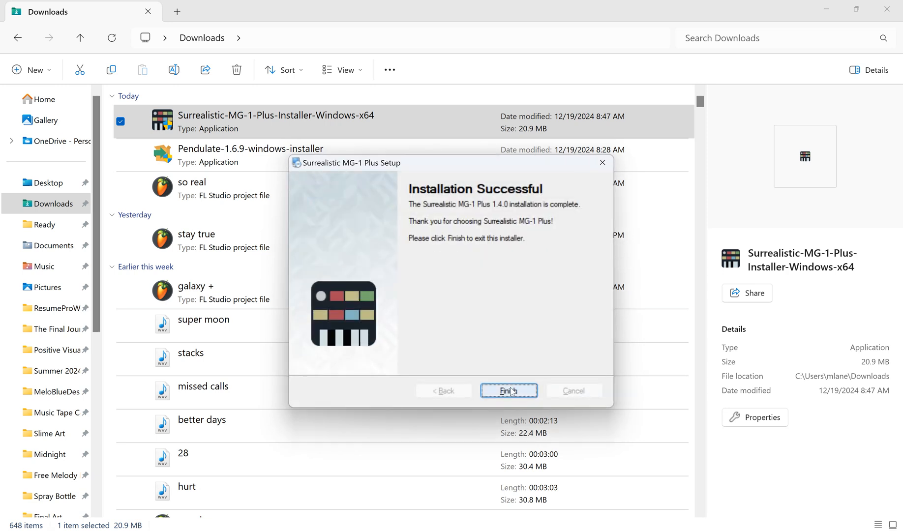
left_click(508, 390)
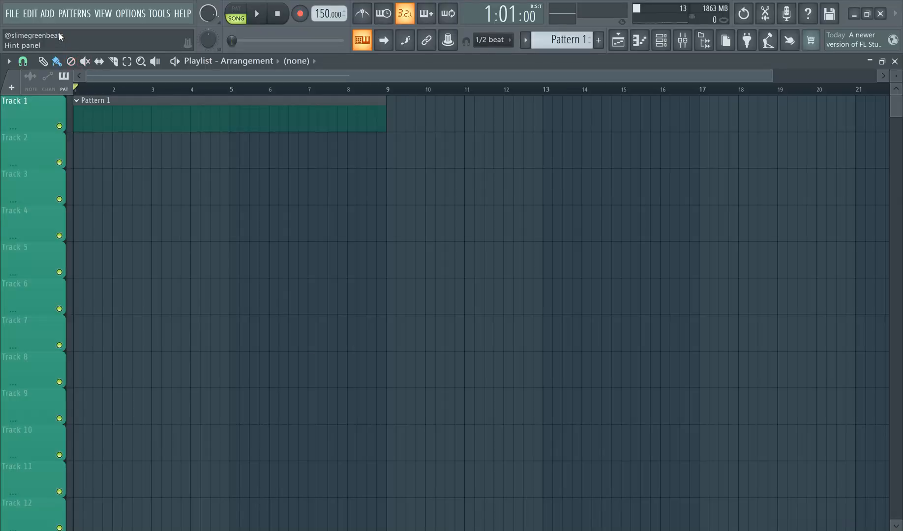
Step: Reach the Plugin Manager via Add > More plugins and Manage plugins
left_click(47, 12)
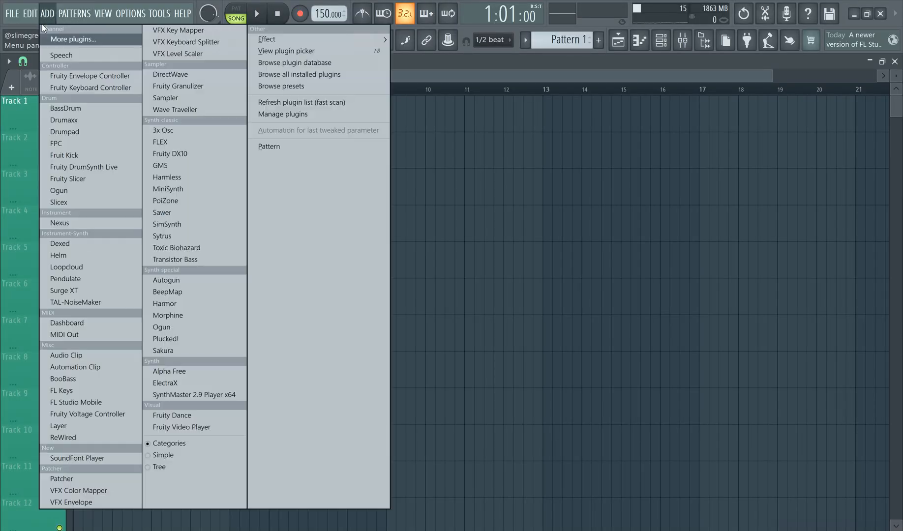
mouse_move(65, 38)
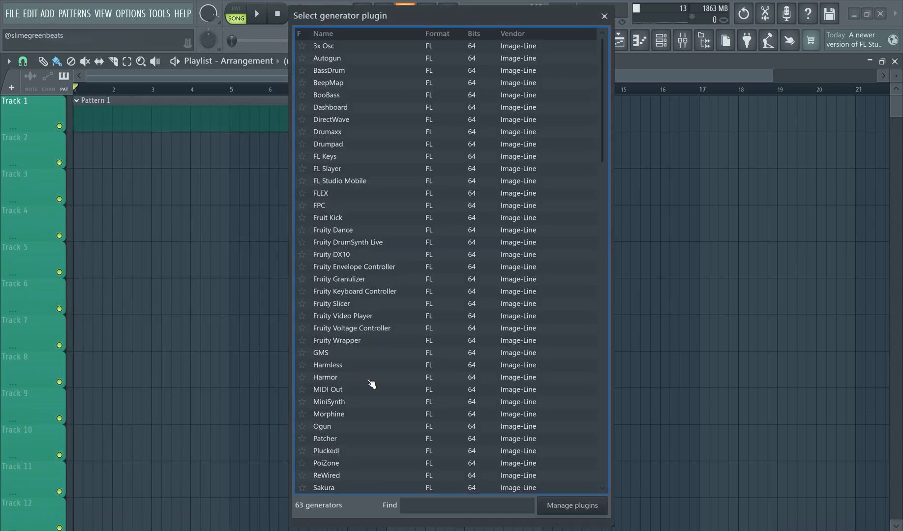
mouse_move(572, 505)
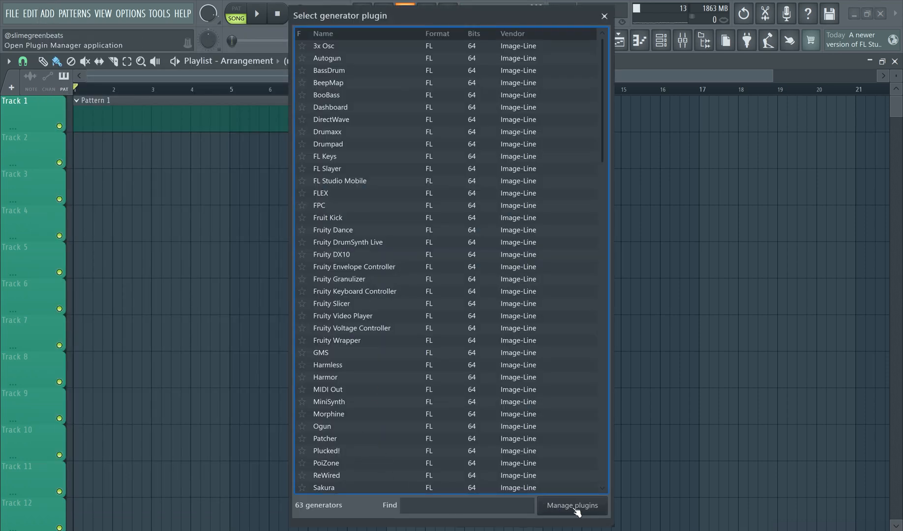
left_click(570, 509)
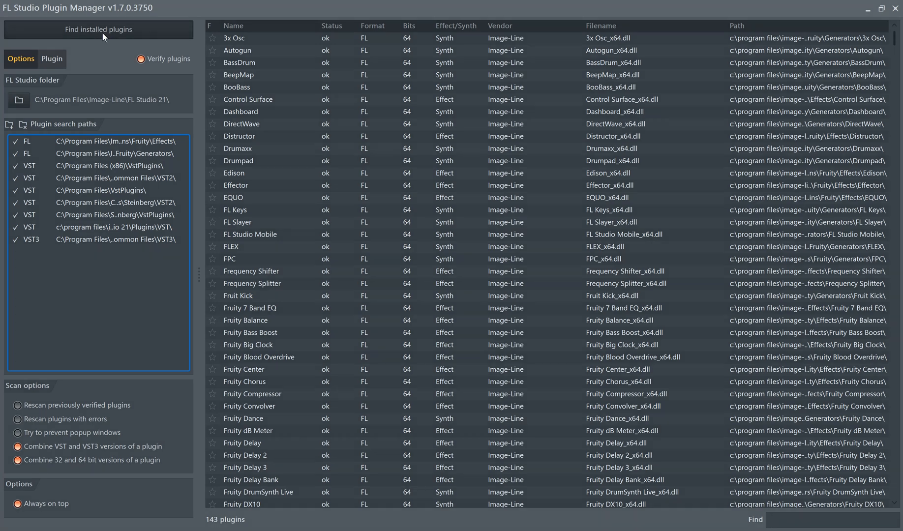
Step: Scan for installed plugins and star the VST3 Surrealistic MG-1 Plus as a favourite
left_click(98, 29)
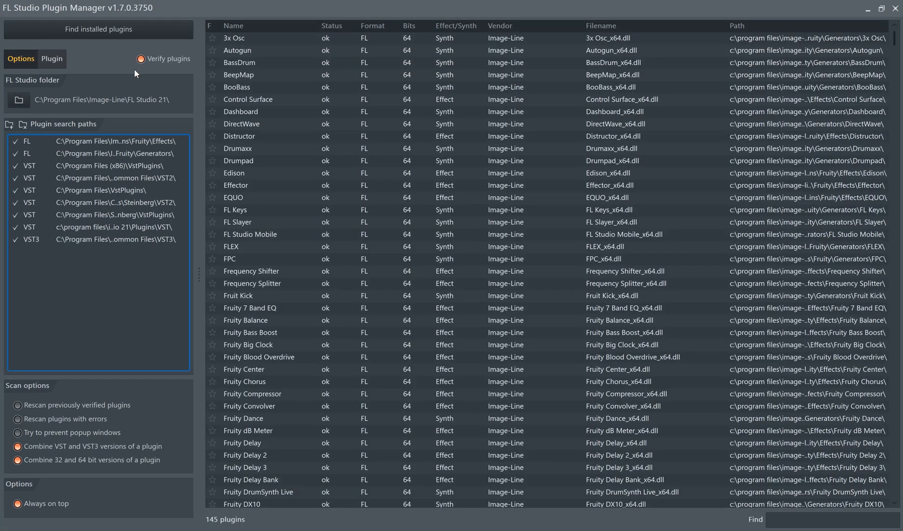
scroll("down", 3)
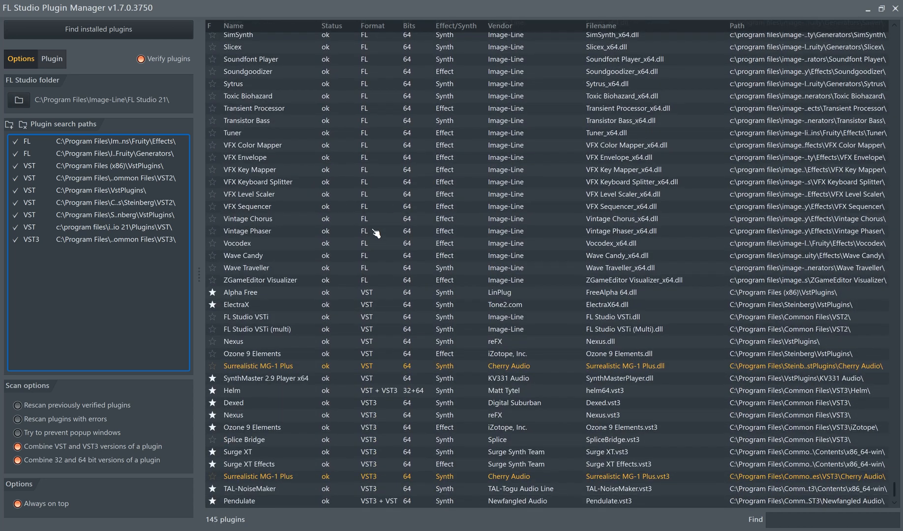
mouse_move(214, 486)
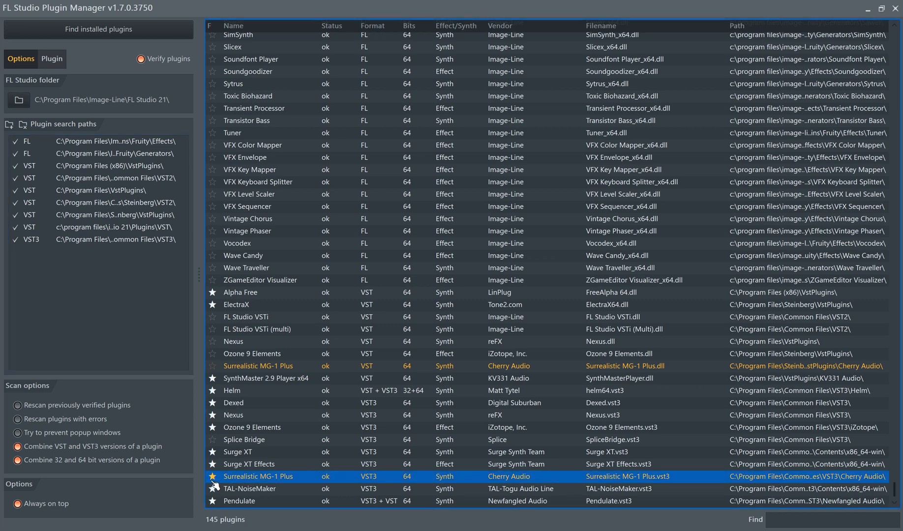
left_click(893, 8)
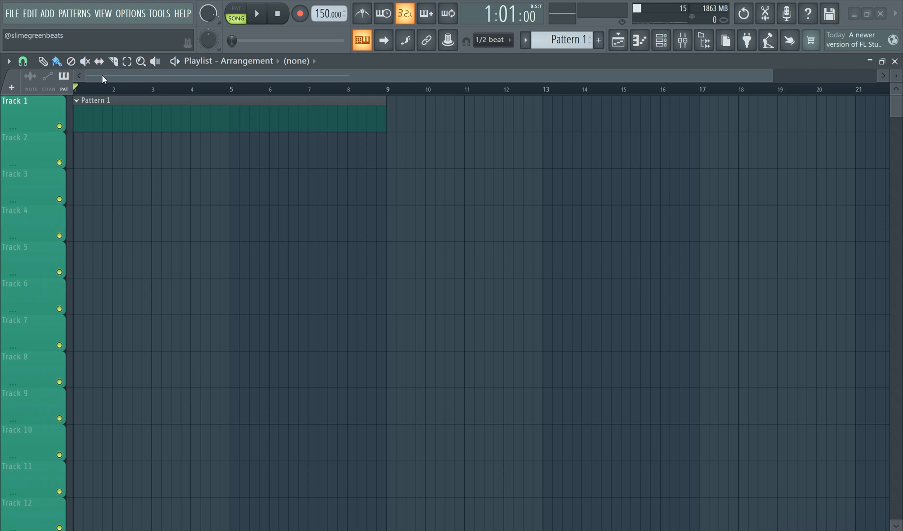
Step: Load Surrealistic MG-1 Plus as a channel from the simple alphabetical list, reaching its Cherry Audio login
left_click(47, 13)
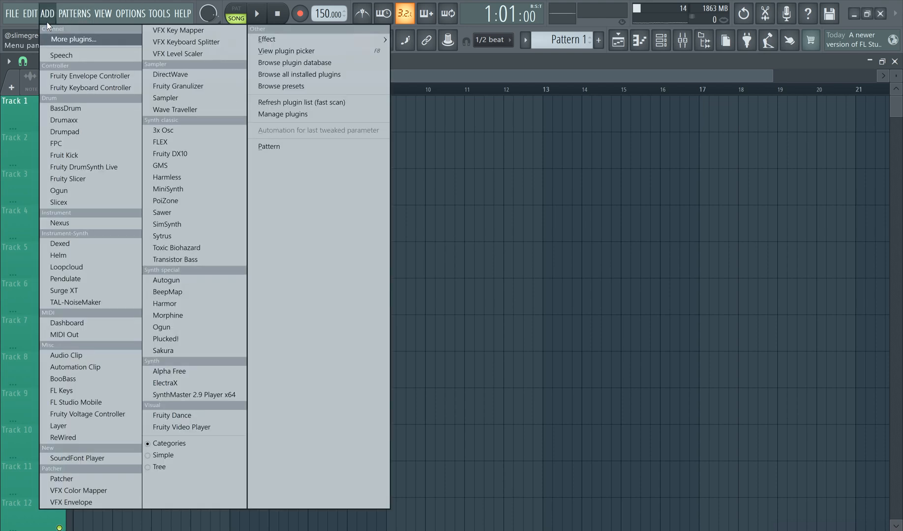
mouse_move(186, 153)
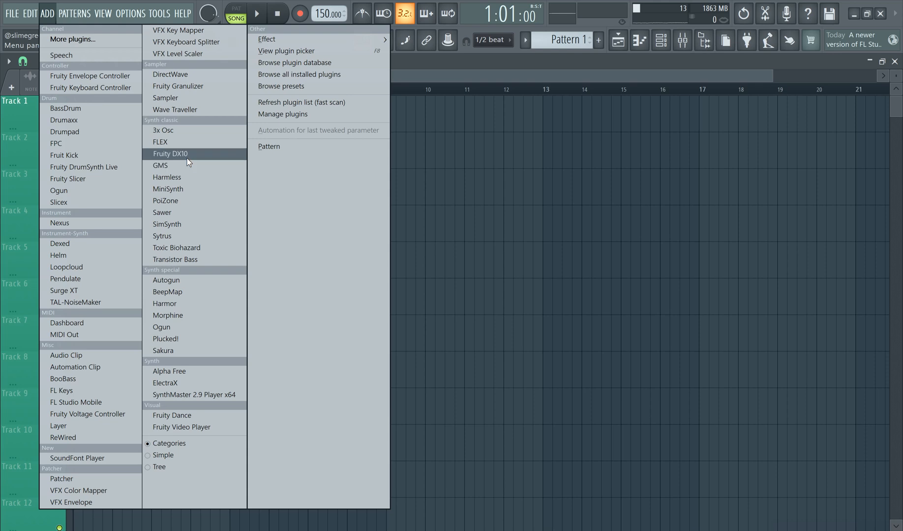
mouse_move(142, 234)
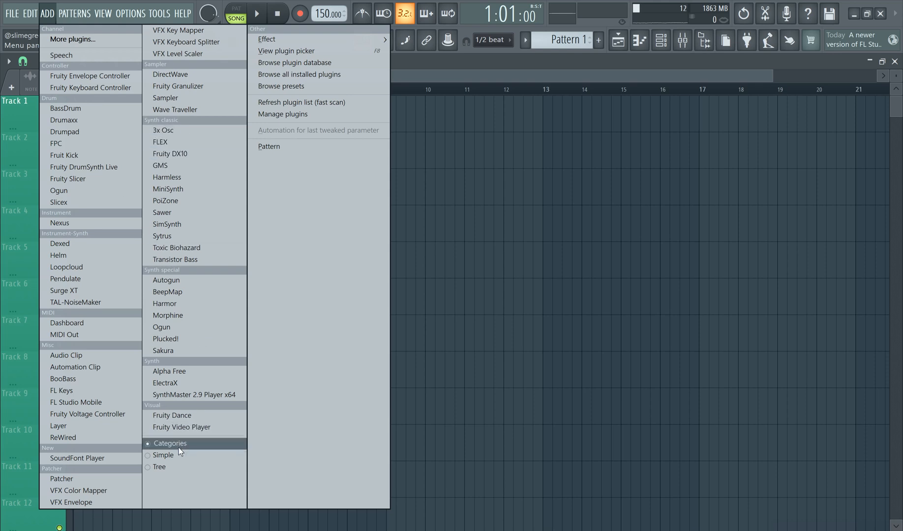
left_click(164, 455)
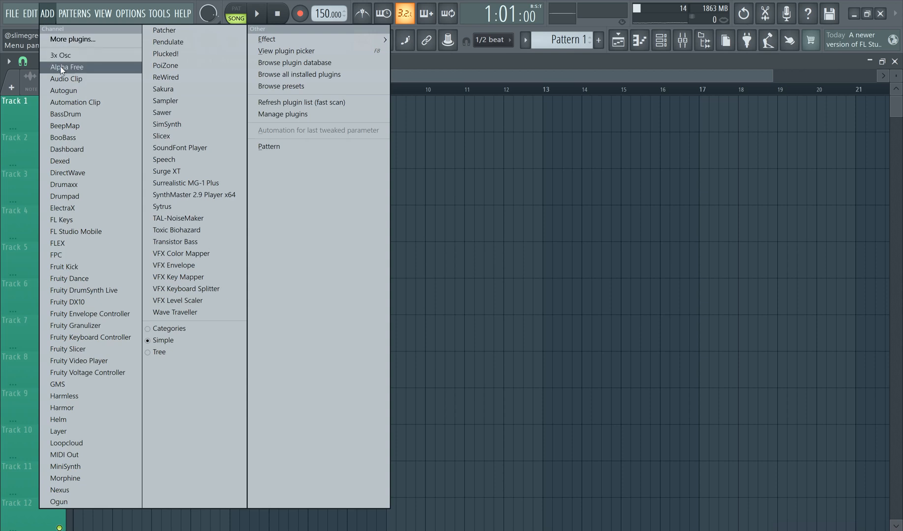
mouse_move(185, 185)
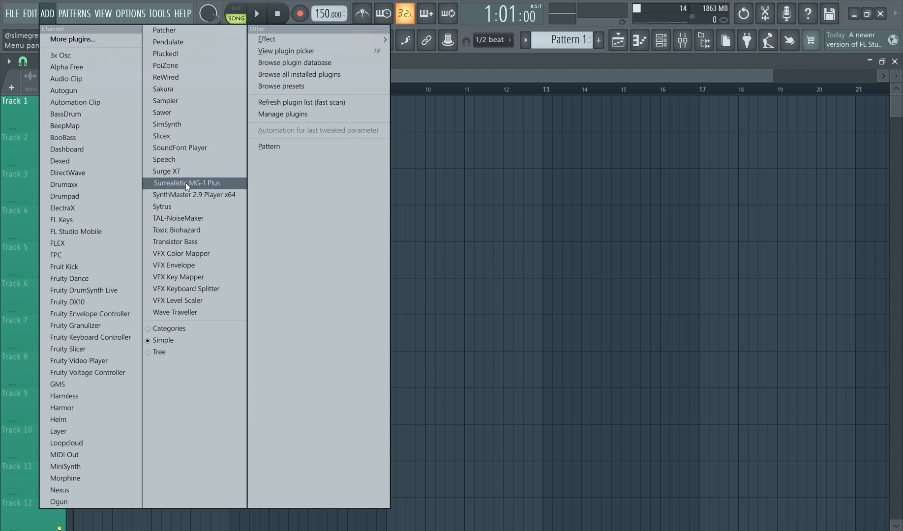
left_click(186, 182)
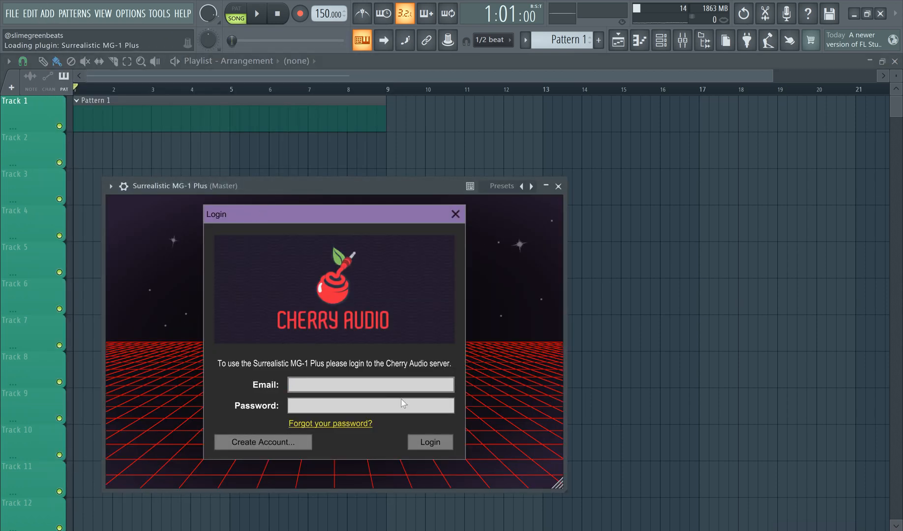
left_click(370, 384)
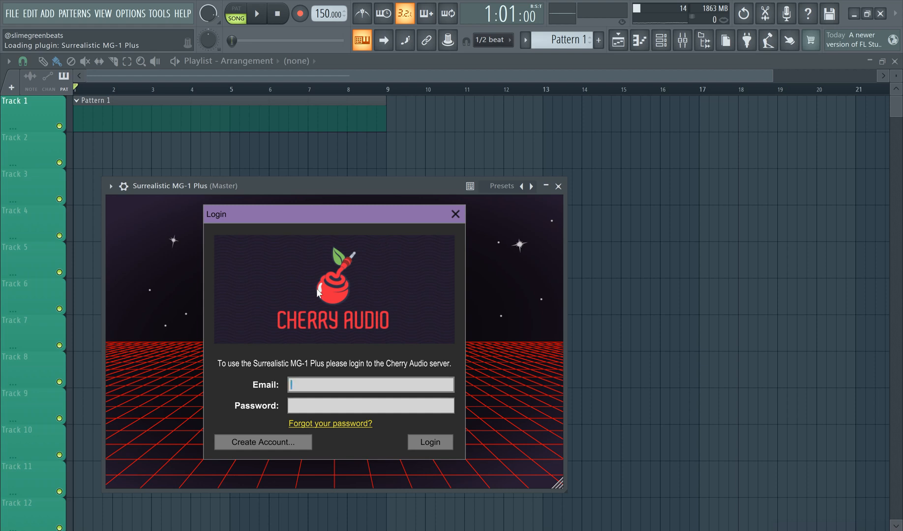
left_click(48, 13)
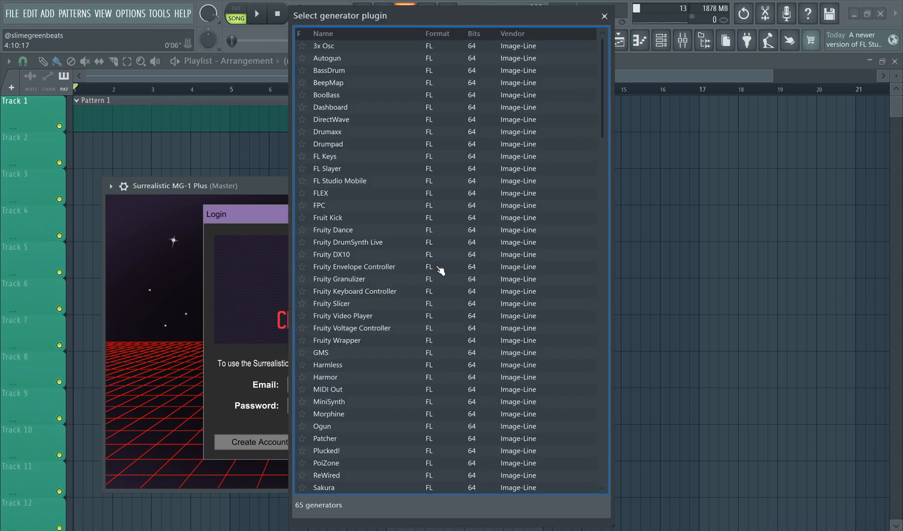
Step: Add a second channel from the favourited VST3 Surrealistic MG-1 Plus entry
scroll("down", 3)
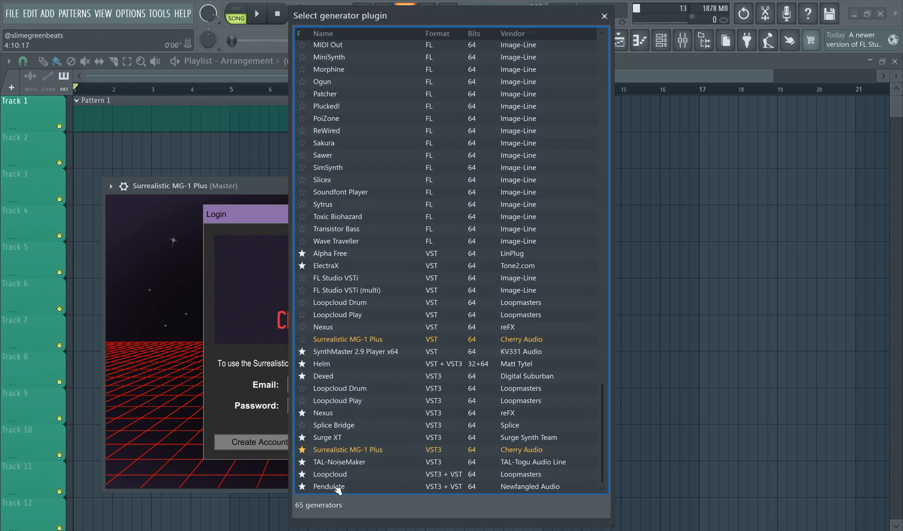
left_click(348, 449)
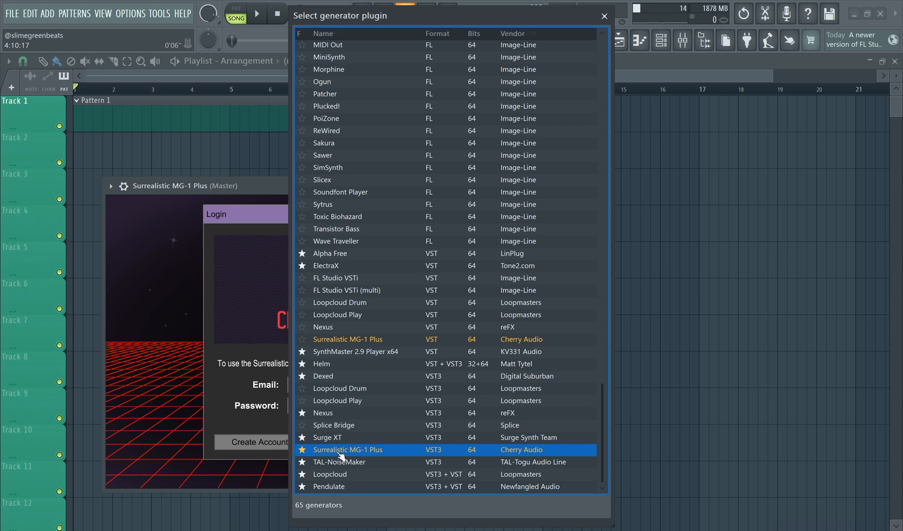
mouse_move(418, 458)
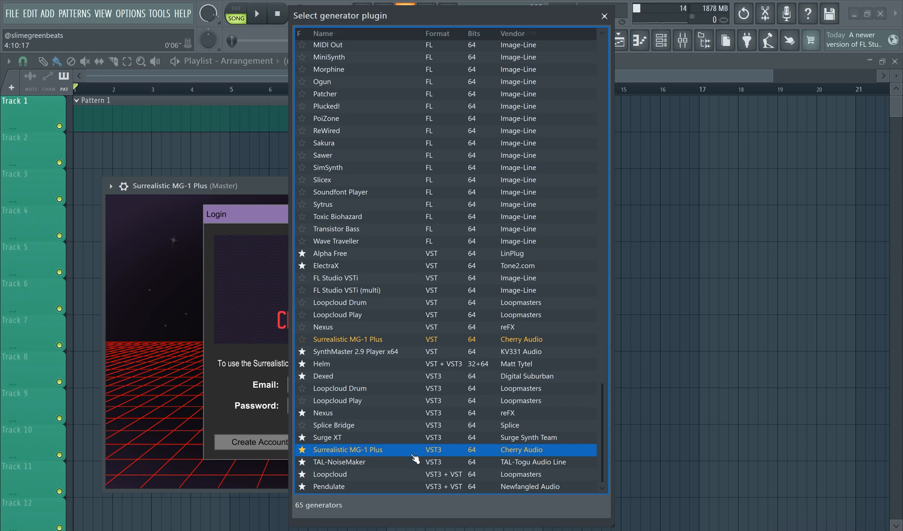
double_click(348, 450)
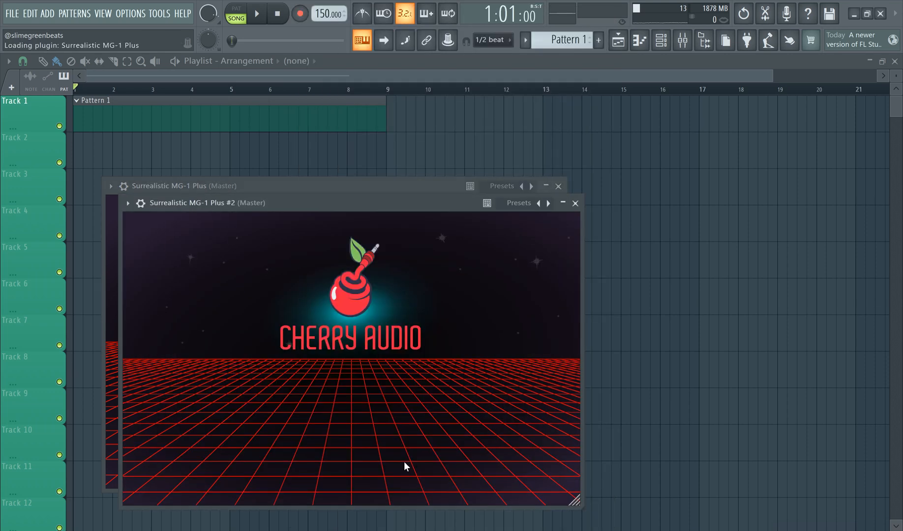